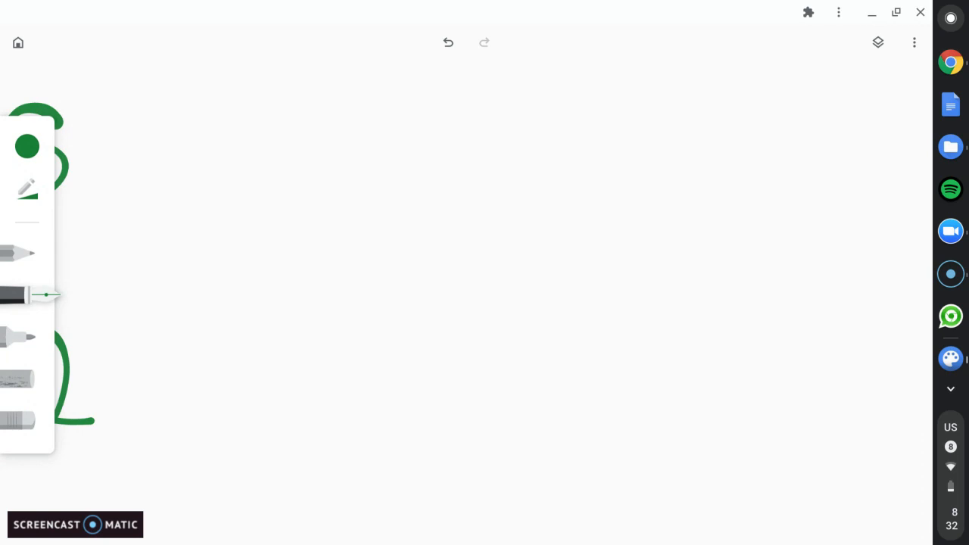
Step: Clear the earlier green strokes and switch the pen colour to blue
{"action": "left_click", "coordinate": [26, 146]}
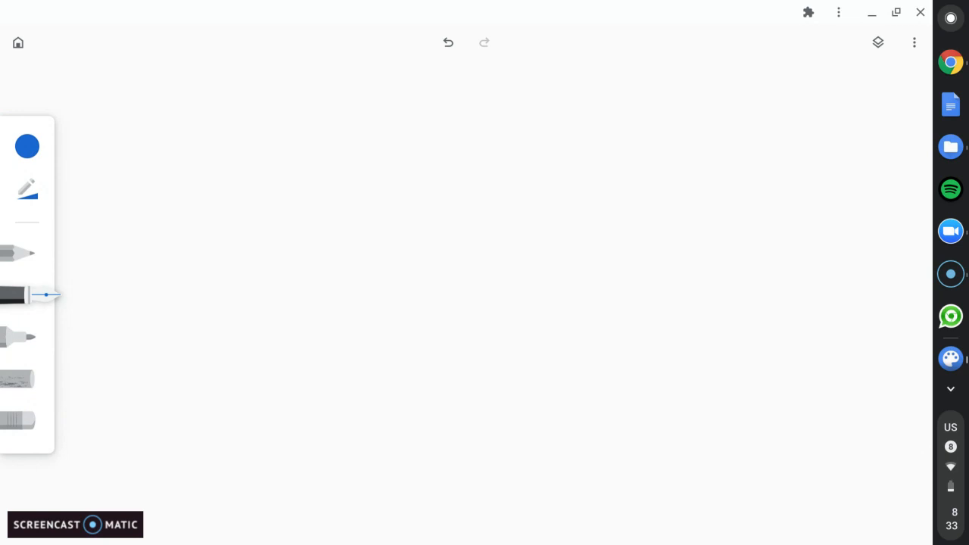
Step: Write 75 and 125 in blue, branching 75 into 3 and 25, then splitting 25
{"action": "left_click_drag", "start_coordinate": [246, 106], "coordinate": [295, 114]}
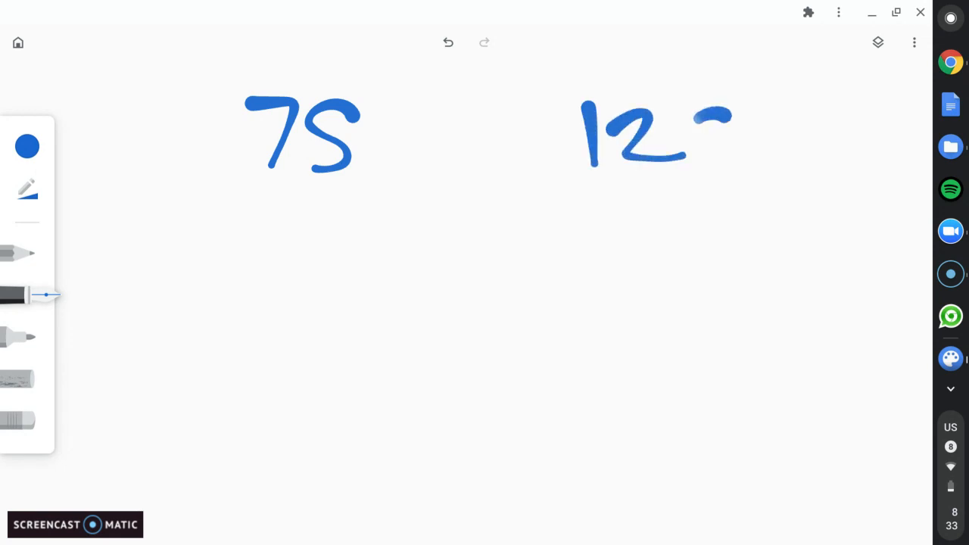
{"action": "left_click_drag", "start_coordinate": [704, 113], "coordinate": [716, 182]}
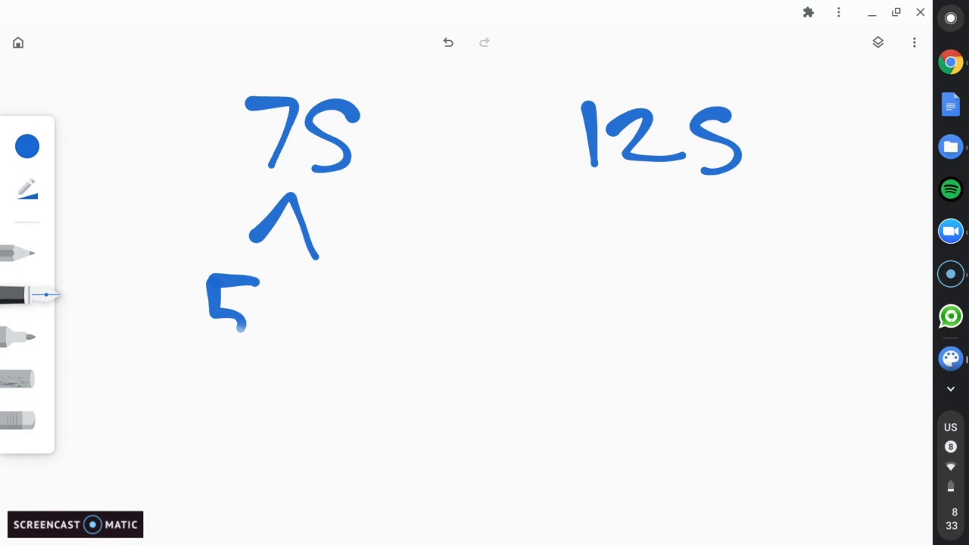
{"action": "left_click_drag", "start_coordinate": [288, 288], "coordinate": [387, 349]}
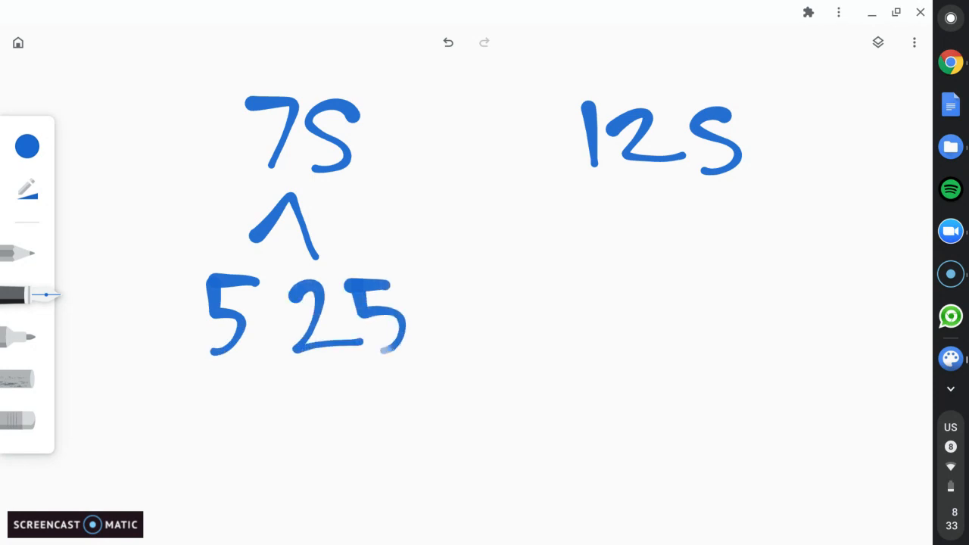
{"action": "left_click_drag", "start_coordinate": [322, 440], "coordinate": [386, 371]}
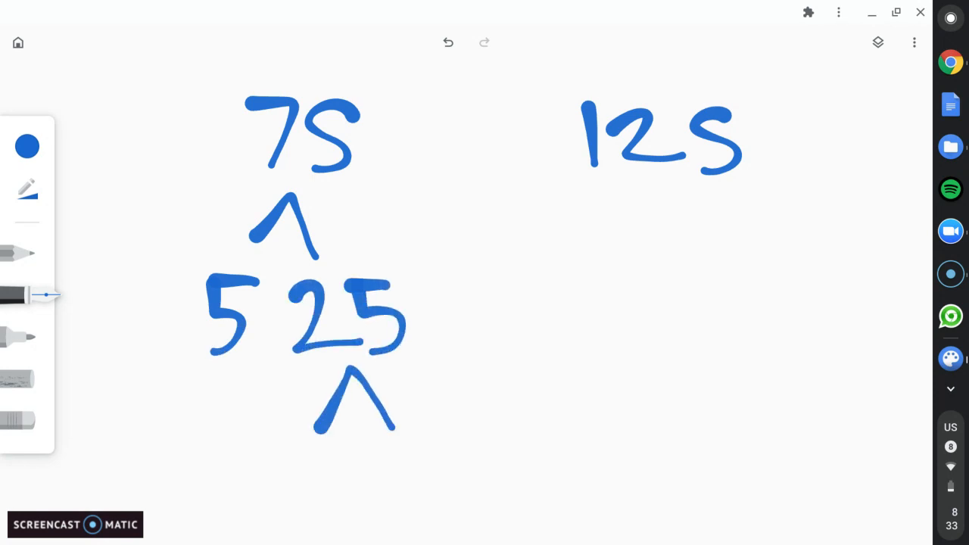
{"action": "left_click_drag", "start_coordinate": [287, 454], "coordinate": [409, 499]}
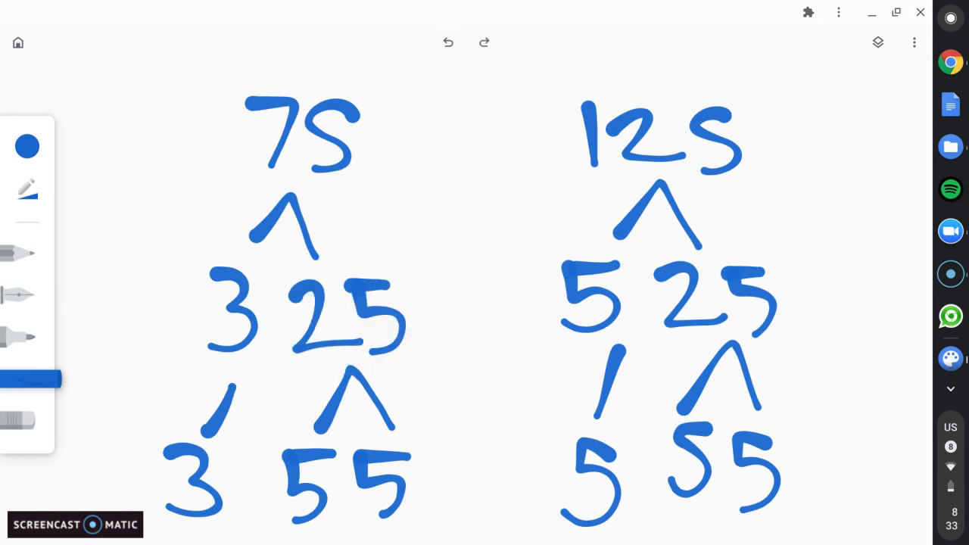
Step: Switch the ink to orange, circle a 5 in the 75 tree, and clear the canvas
{"action": "left_click", "coordinate": [27, 295]}
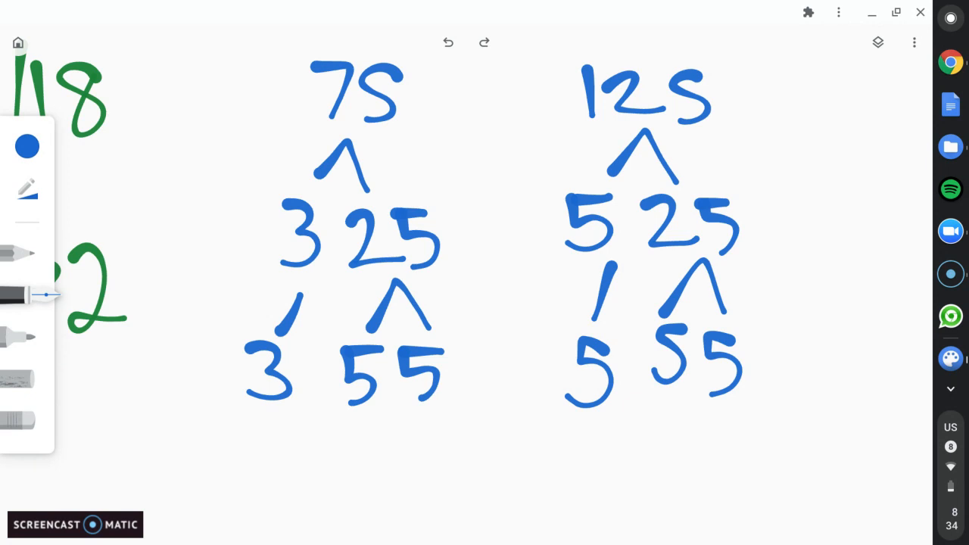
{"action": "left_click", "coordinate": [27, 146]}
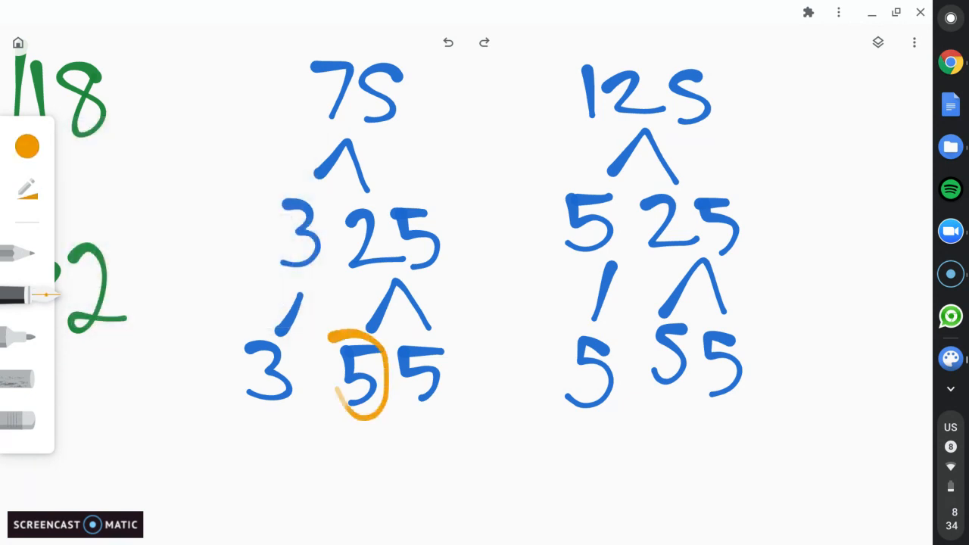
{"action": "left_click_drag", "start_coordinate": [598, 333], "coordinate": [598, 424]}
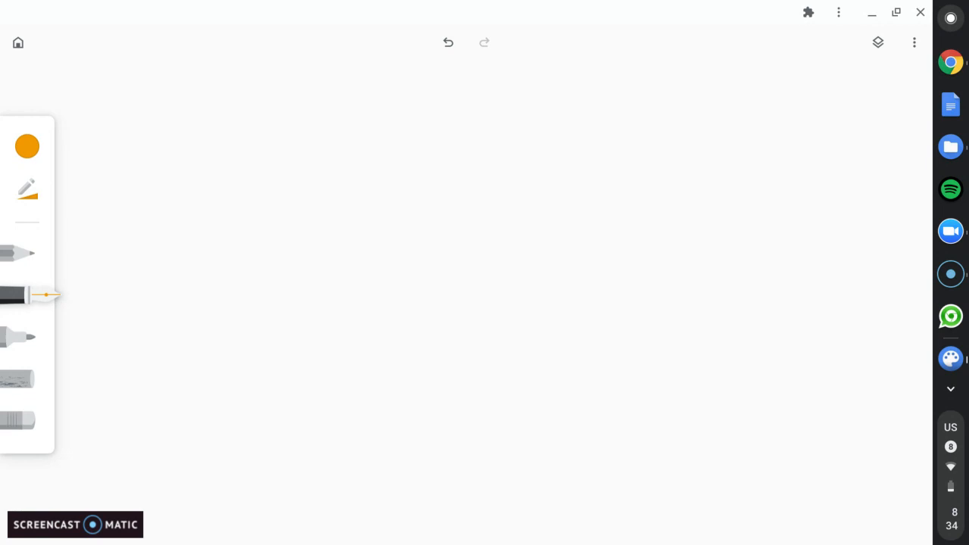
Step: Write 44 and 121 in orange with factor pairs 22, 11 and 11, 11, then choose green ink
{"action": "left_click_drag", "start_coordinate": [257, 91], "coordinate": [541, 144]}
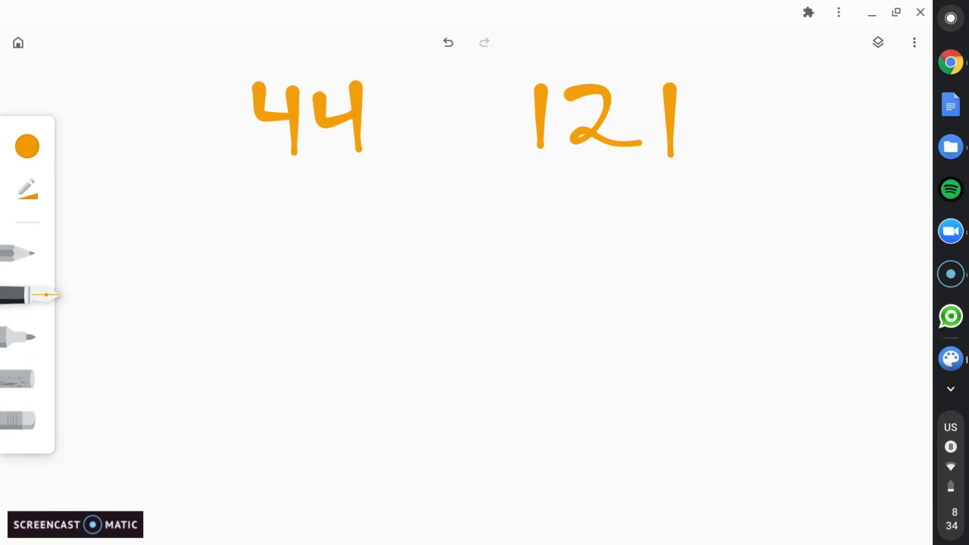
{"action": "left_click_drag", "start_coordinate": [151, 212], "coordinate": [197, 292]}
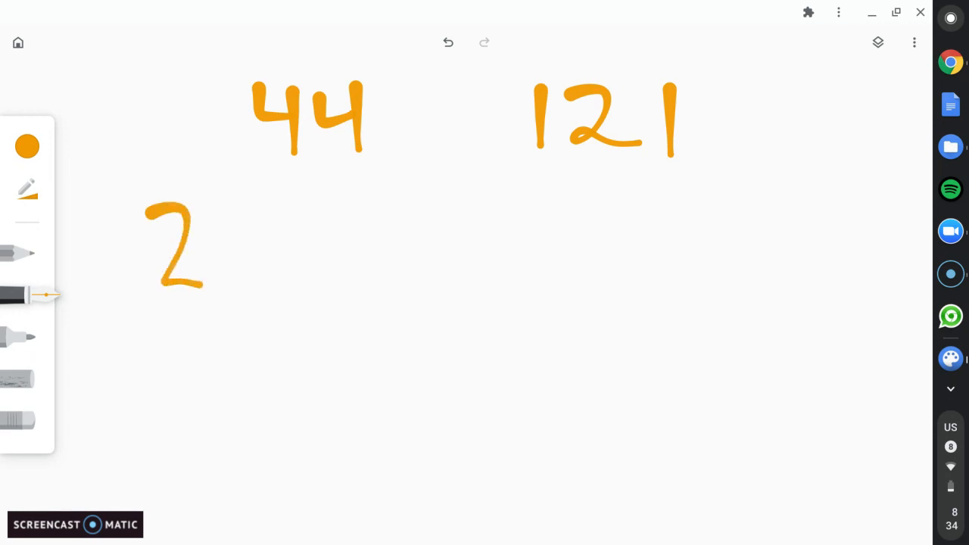
{"action": "left_click_drag", "start_coordinate": [212, 227], "coordinate": [273, 292]}
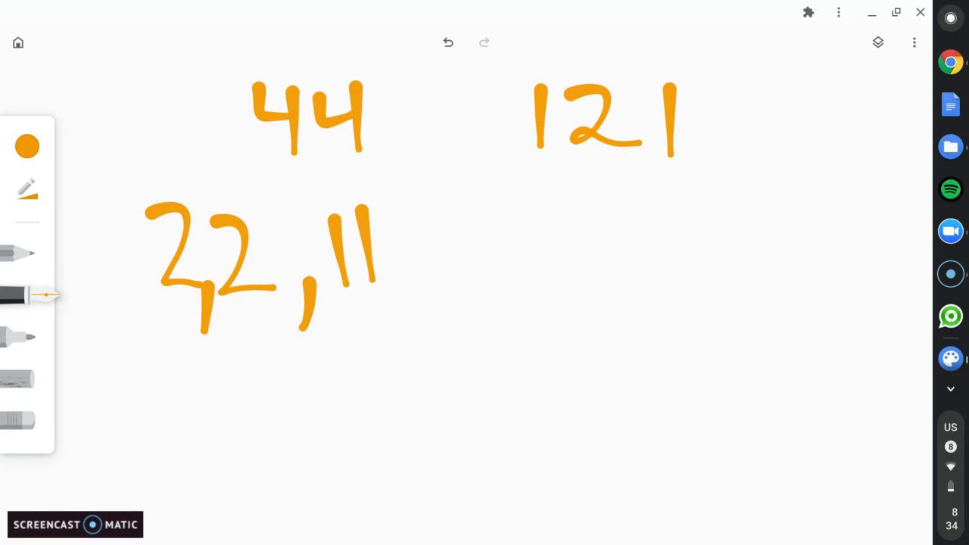
{"action": "left_click_drag", "start_coordinate": [537, 219], "coordinate": [621, 303]}
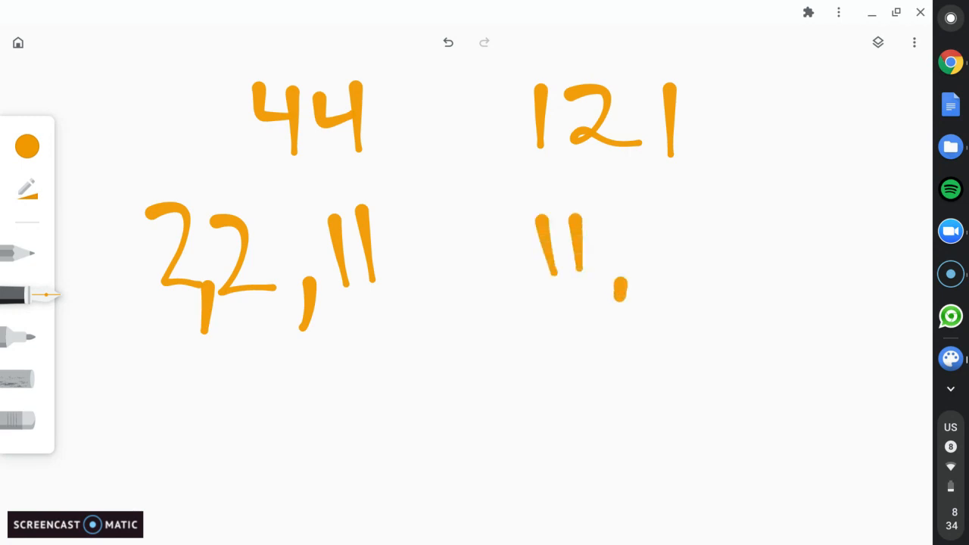
{"action": "left_click_drag", "start_coordinate": [659, 227], "coordinate": [708, 291]}
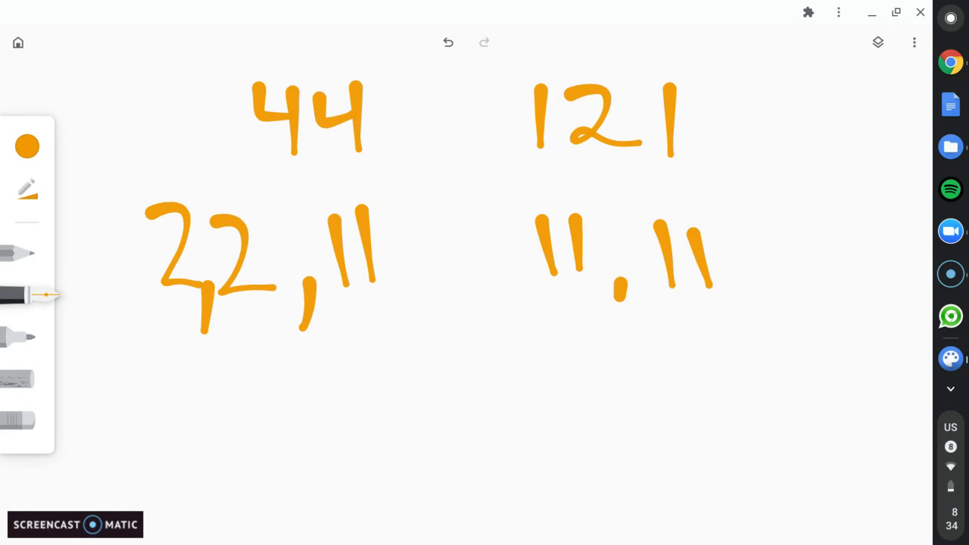
{"action": "left_click", "coordinate": [27, 145]}
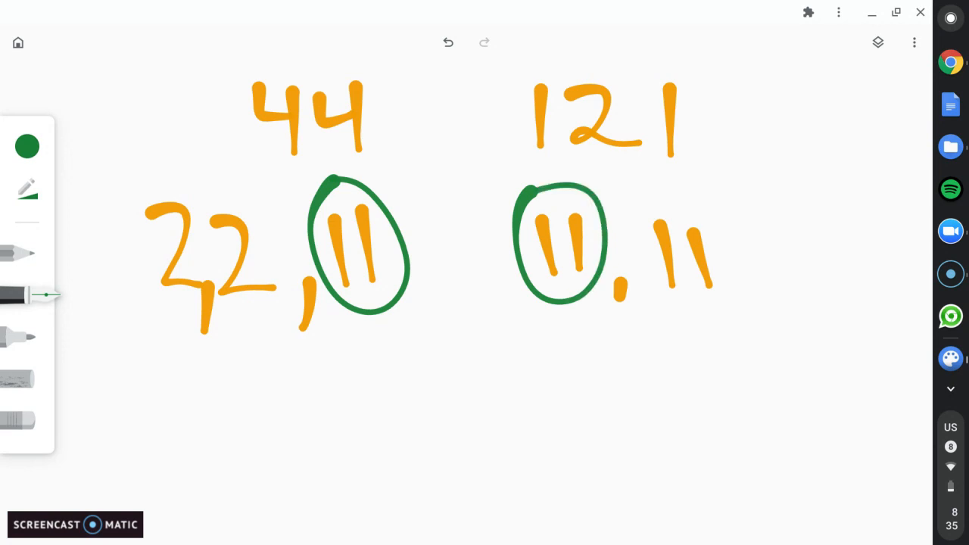
Step: Write the result in green below the circled common 11s
{"action": "left_click_drag", "start_coordinate": [385, 393], "coordinate": [397, 481]}
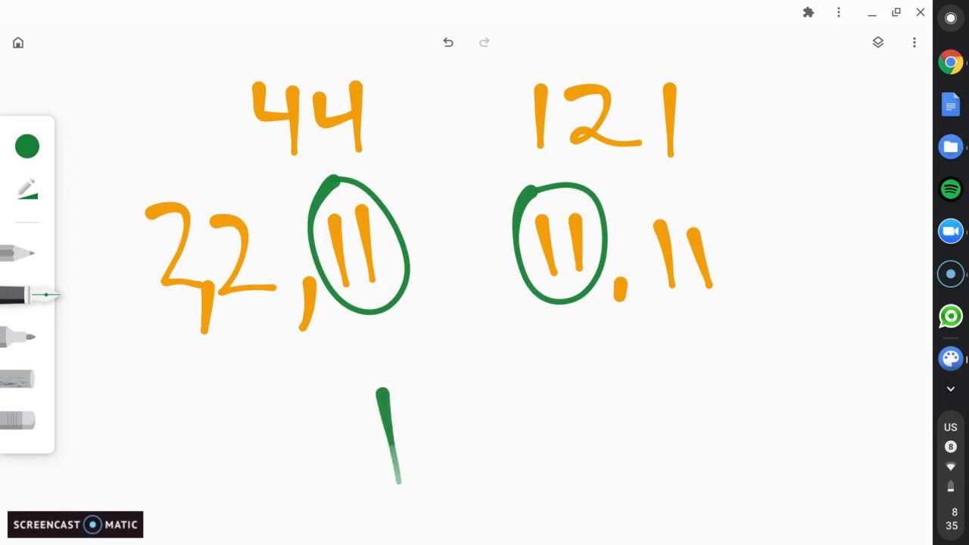
{"action": "left_click_drag", "start_coordinate": [386, 393], "coordinate": [401, 481]}
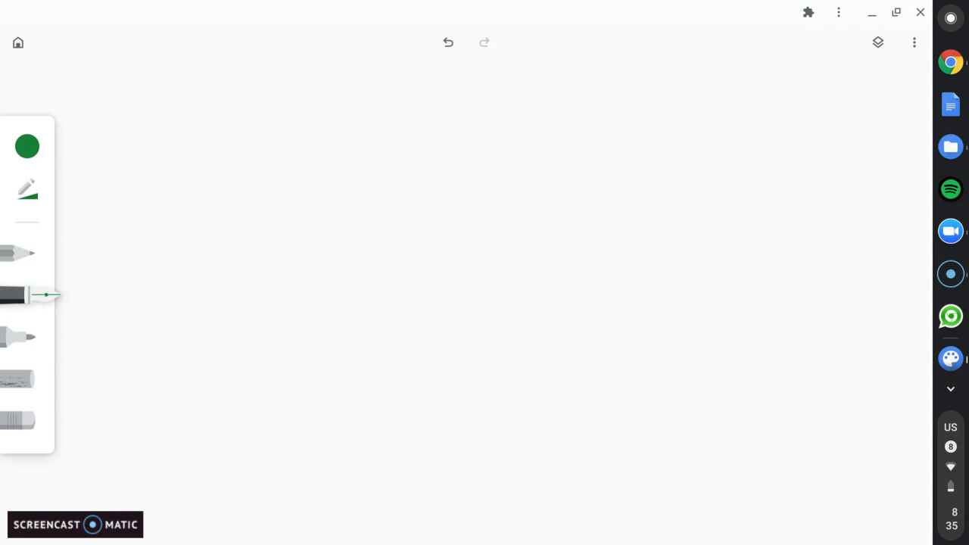
Step: Write 49 and 64 in green, branching 49 into 7, 7 and 64 into six 2s
{"action": "left_click_drag", "start_coordinate": [241, 68], "coordinate": [284, 116]}
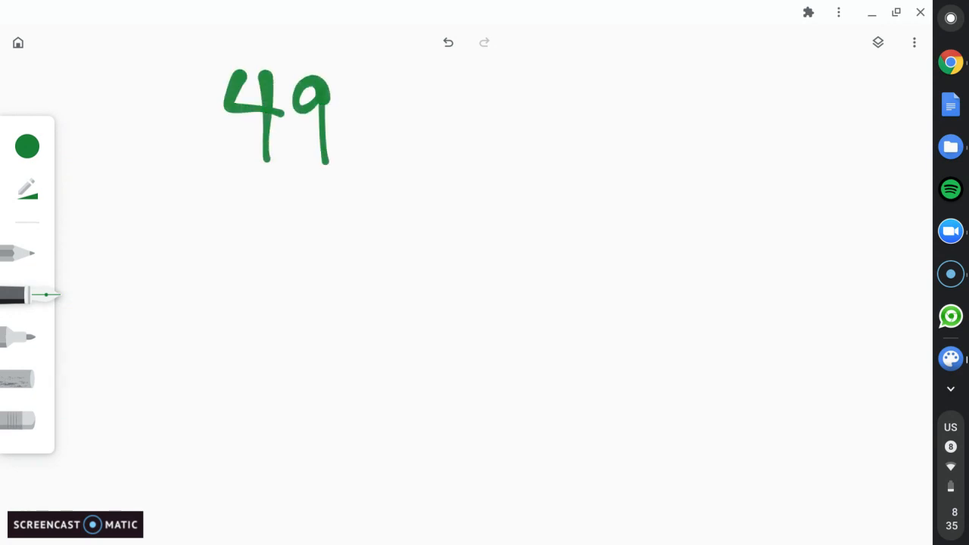
{"action": "left_click_drag", "start_coordinate": [606, 69], "coordinate": [723, 144]}
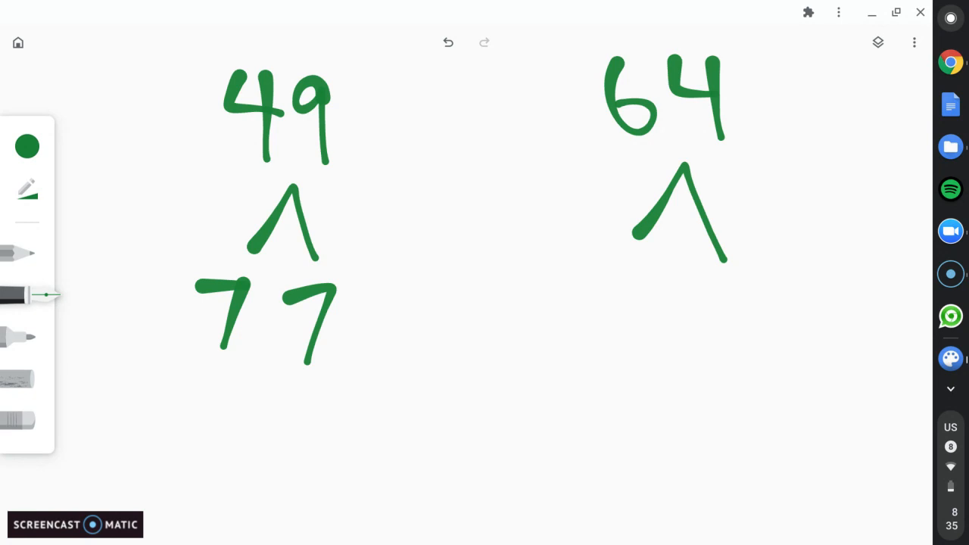
{"action": "left_click_drag", "start_coordinate": [492, 303], "coordinate": [629, 355]}
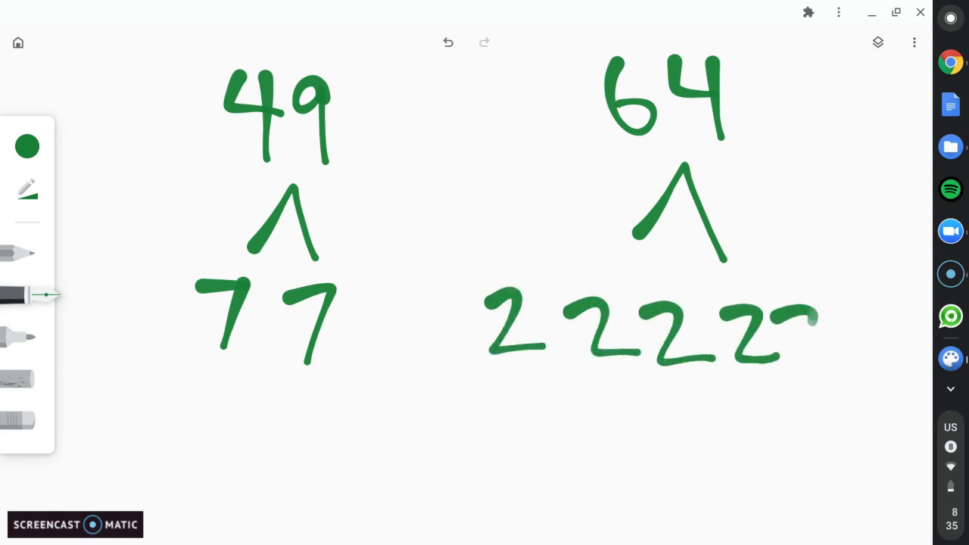
{"action": "left_click_drag", "start_coordinate": [802, 334], "coordinate": [909, 356]}
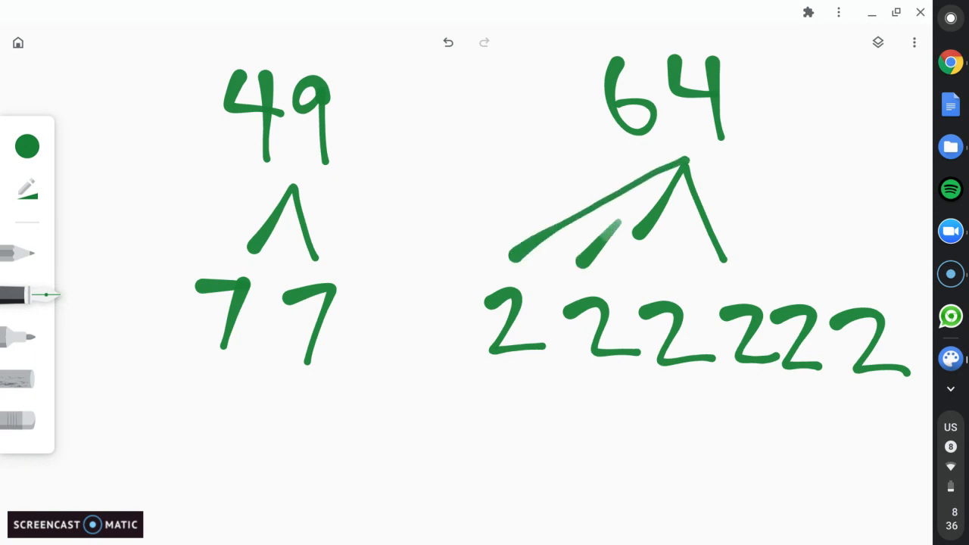
{"action": "left_click_drag", "start_coordinate": [685, 159], "coordinate": [803, 281]}
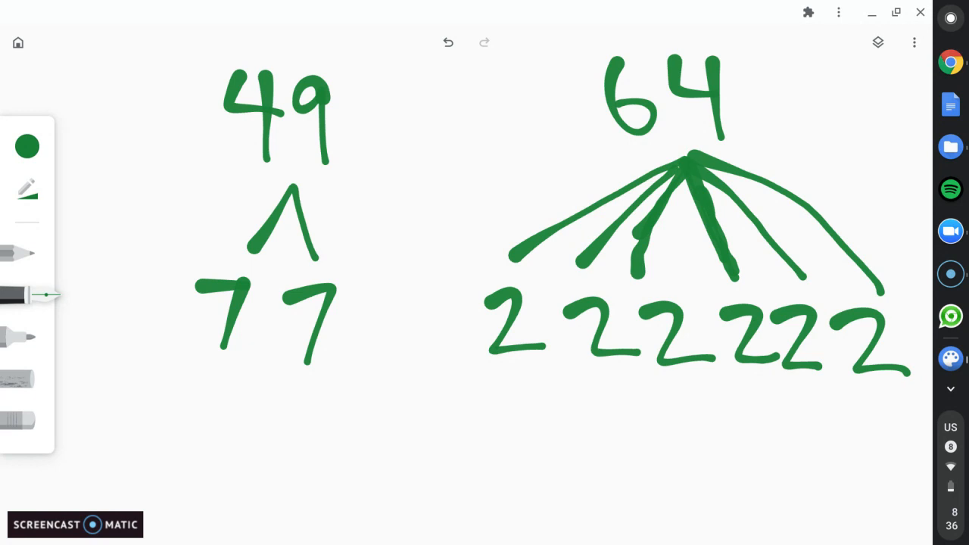
Step: Choose orange ink with the crayon-textured pencil brush
{"action": "left_click", "coordinate": [27, 145]}
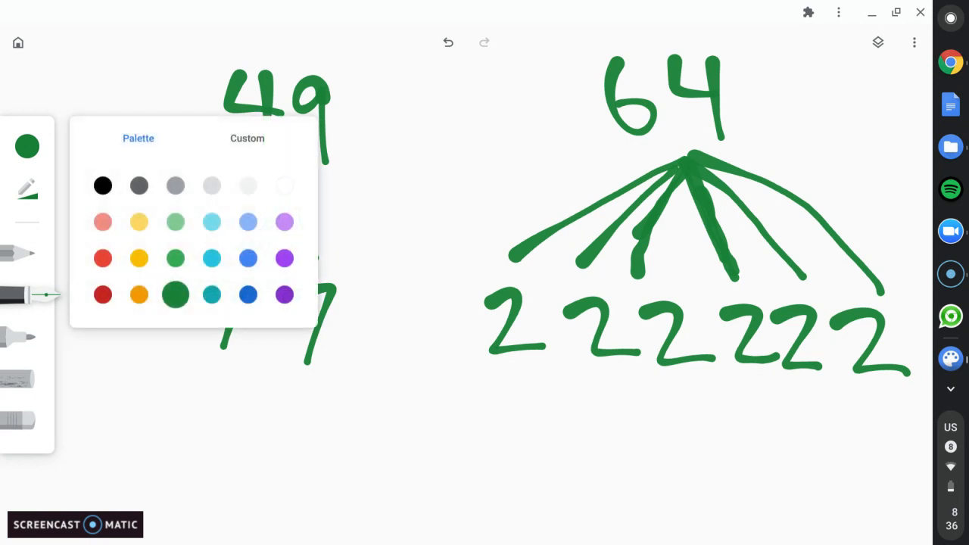
{"action": "left_click", "coordinate": [139, 295]}
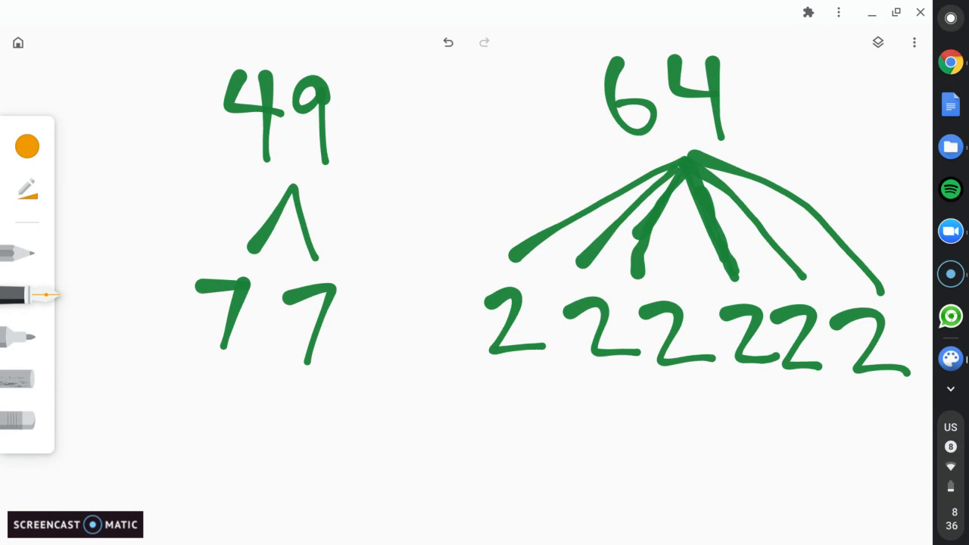
{"action": "left_click", "coordinate": [27, 254]}
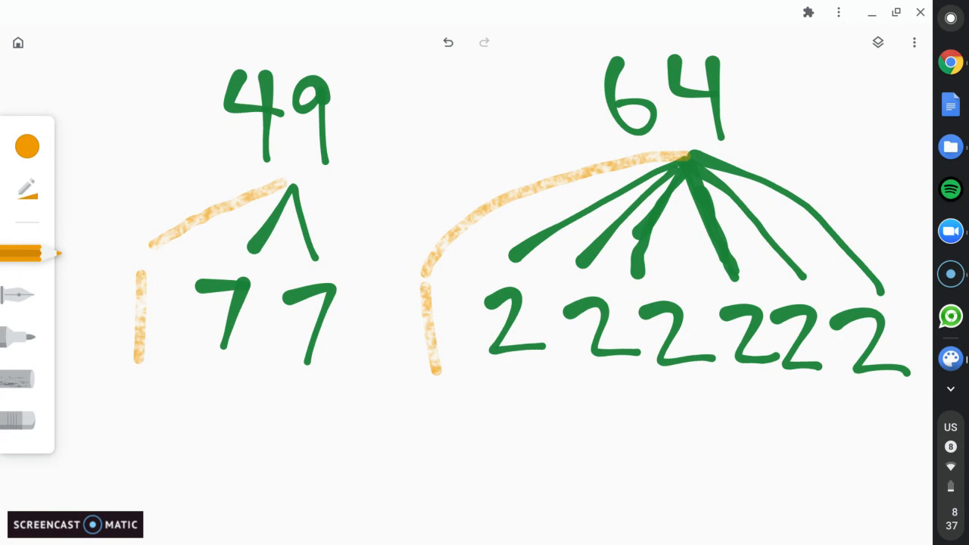
Step: Add more orange sketch strokes around the 49 and 64 trees
{"action": "left_click_drag", "start_coordinate": [386, 424], "coordinate": [390, 492]}
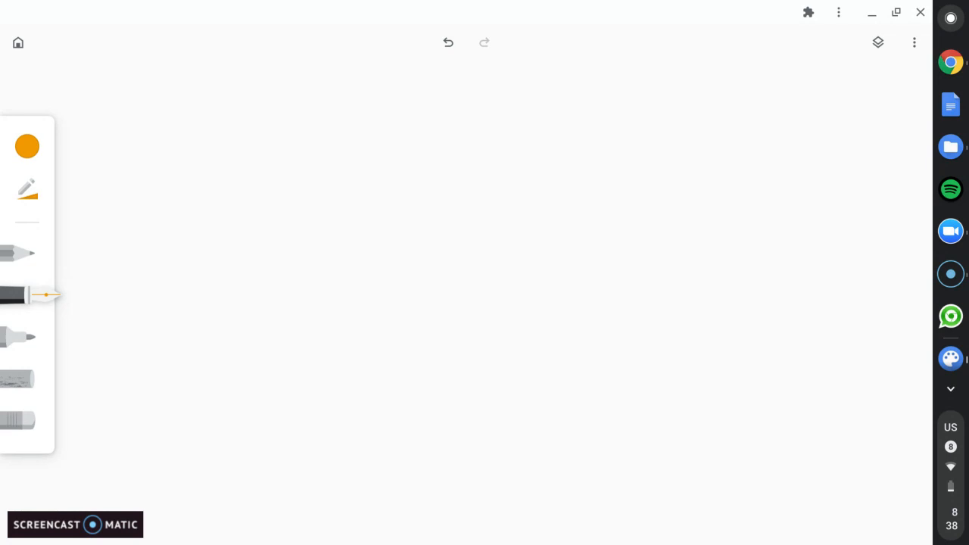
Step: Draw an orange vertical line, then switch to teal ink and write a 3 top left
{"action": "left_click_drag", "start_coordinate": [448, 255], "coordinate": [449, 378]}
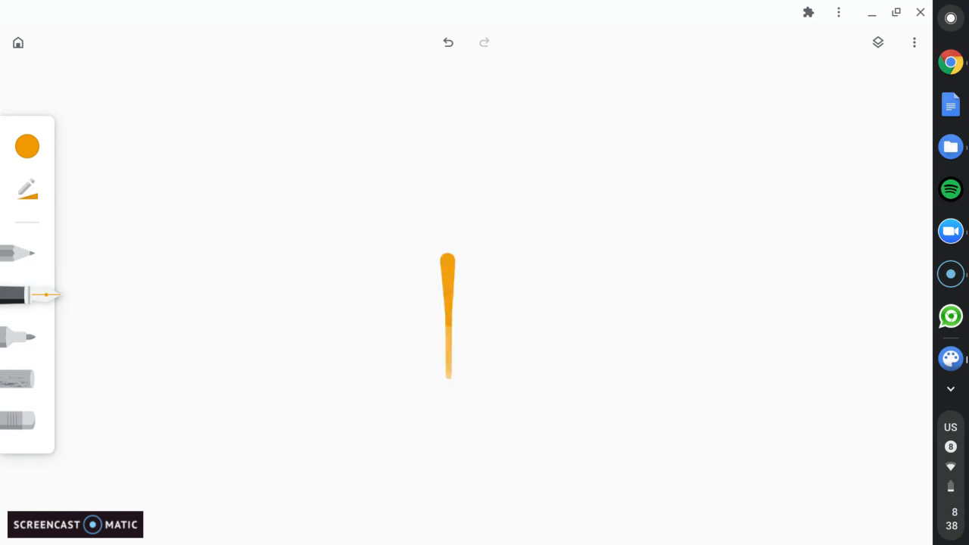
{"action": "left_click_drag", "start_coordinate": [448, 379], "coordinate": [447, 413]}
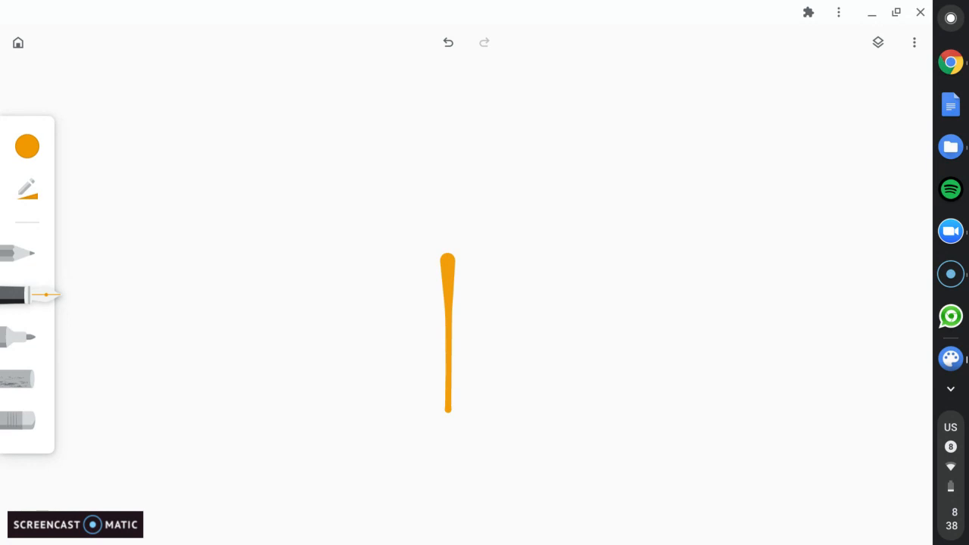
{"action": "left_click", "coordinate": [448, 42]}
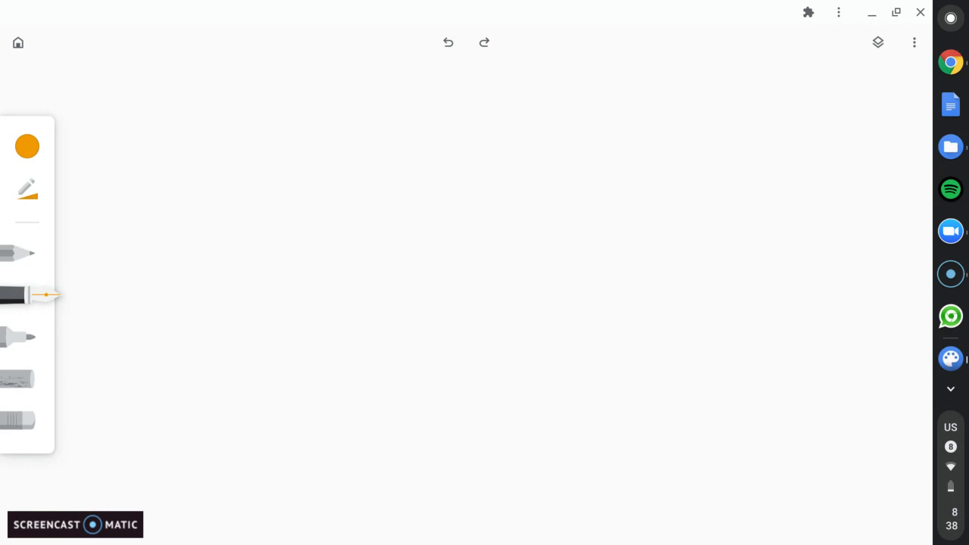
{"action": "left_click", "coordinate": [27, 146]}
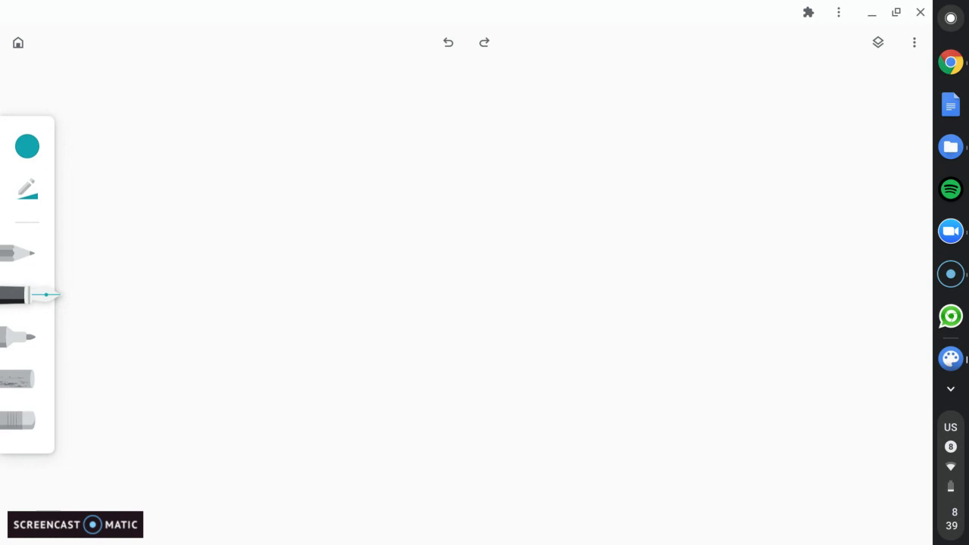
{"action": "left_click_drag", "start_coordinate": [159, 87], "coordinate": [148, 159]}
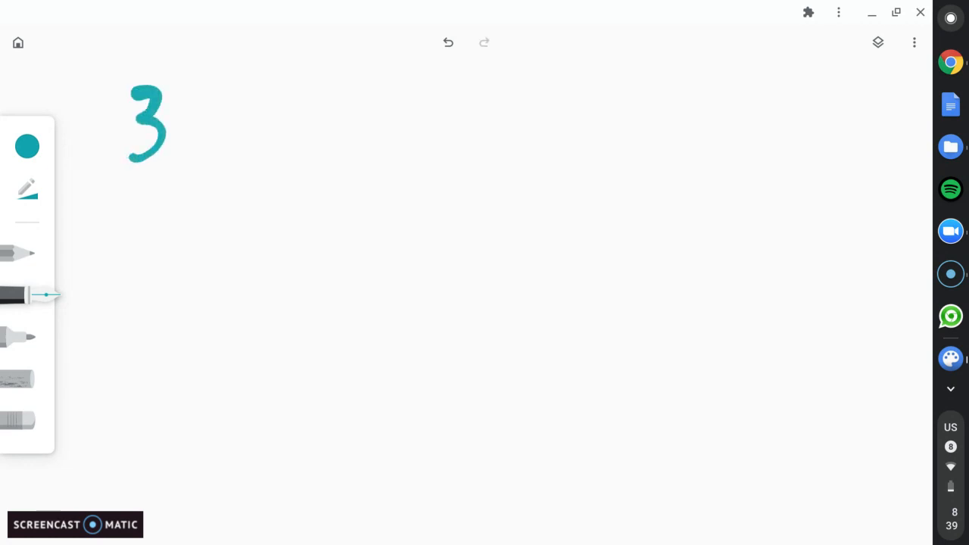
Step: Write 32, 48, 72 in teal and draw grey prime factor trees beneath them
{"action": "left_click_drag", "start_coordinate": [197, 98], "coordinate": [219, 163]}
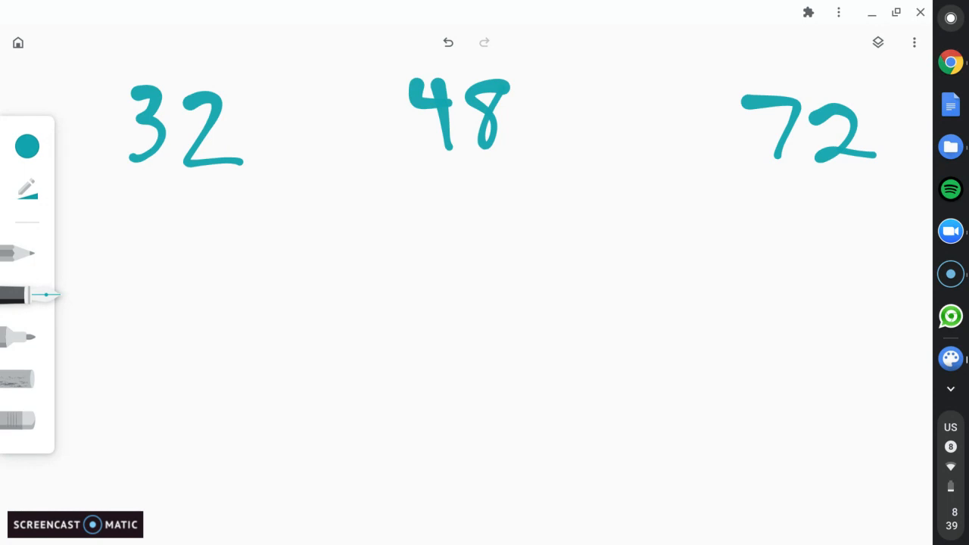
{"action": "left_click", "coordinate": [27, 146]}
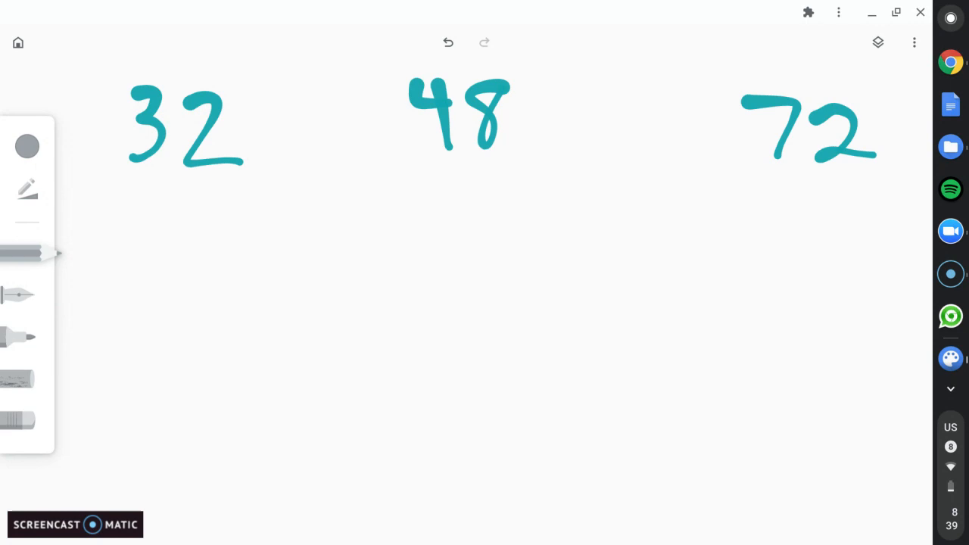
{"action": "left_click_drag", "start_coordinate": [163, 193], "coordinate": [140, 303]}
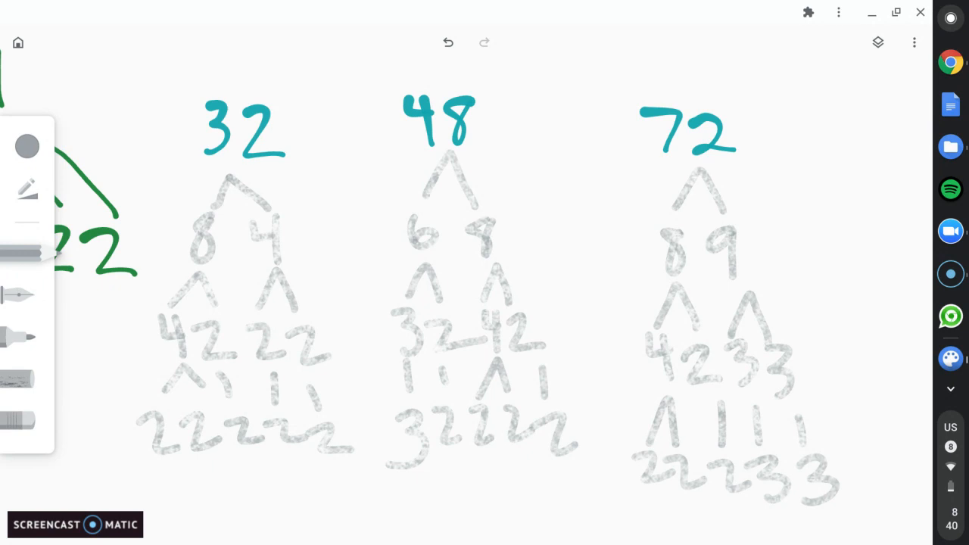
Step: Choose purple ink and undo the purple crayon loops
{"action": "left_click", "coordinate": [26, 146]}
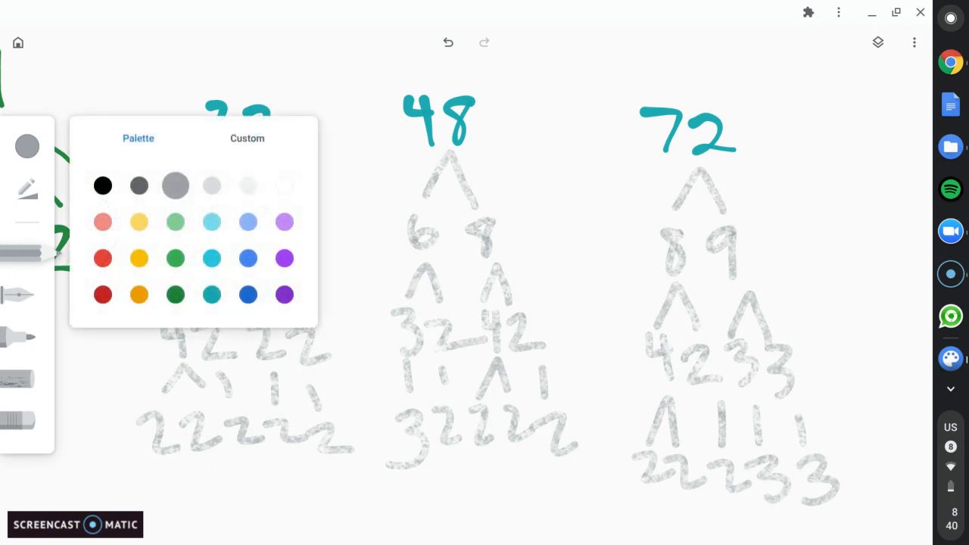
{"action": "left_click", "coordinate": [284, 294]}
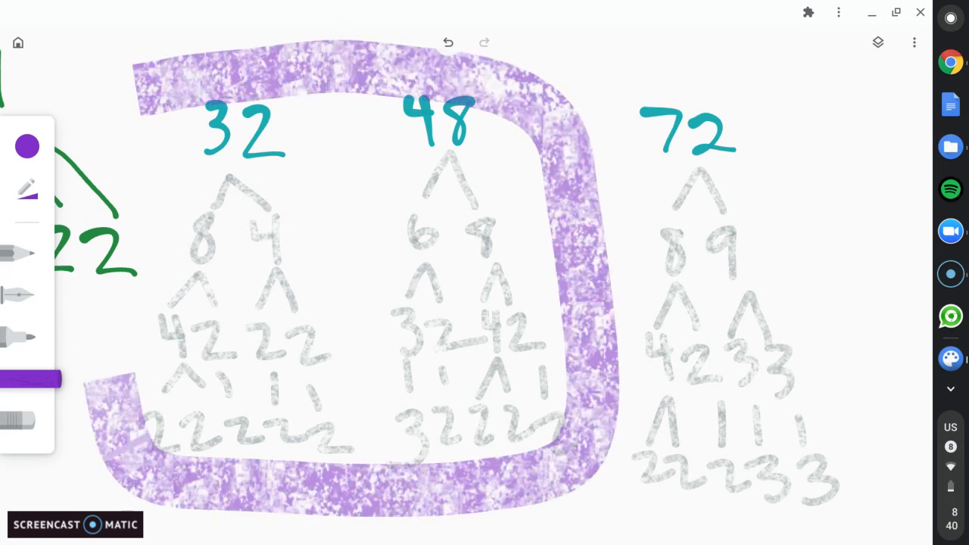
{"action": "left_click", "coordinate": [447, 42]}
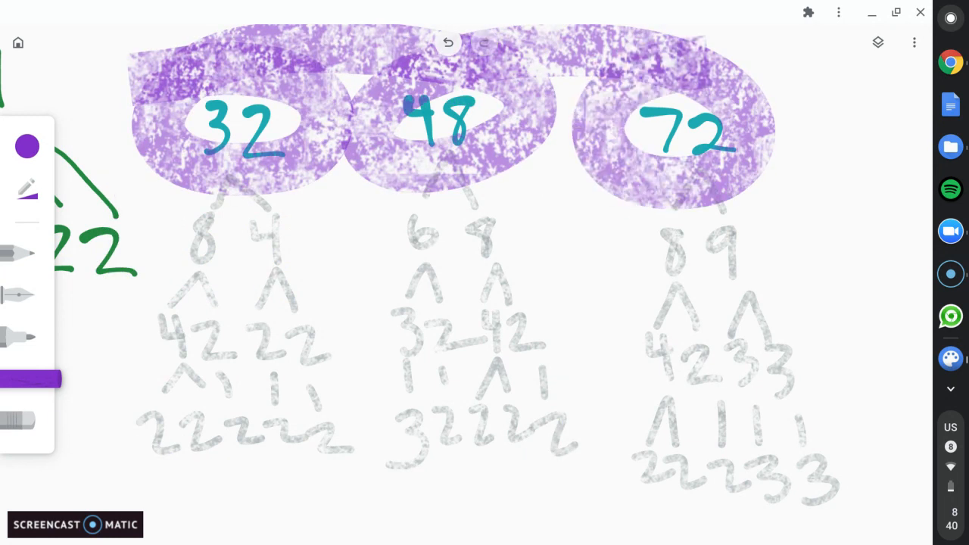
{"action": "left_click", "coordinate": [448, 42]}
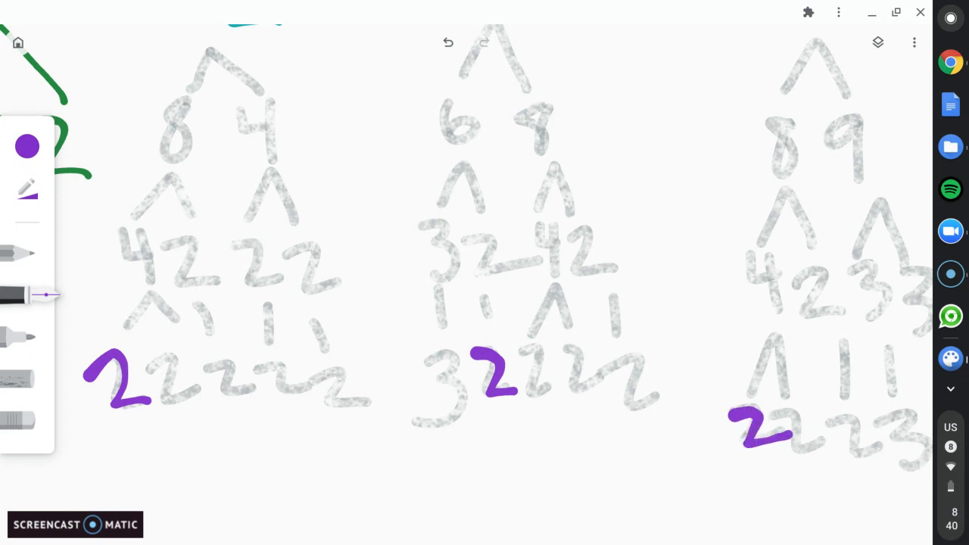
Step: Write orange 2s after each purple 2, then blue 2s as the third factor
{"action": "left_click", "coordinate": [26, 145]}
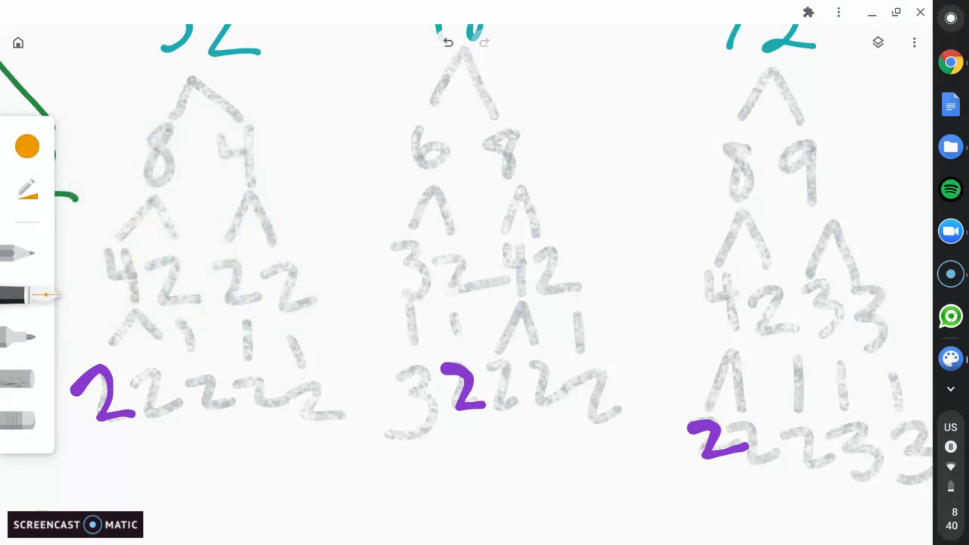
{"action": "left_click_drag", "start_coordinate": [140, 371], "coordinate": [162, 424]}
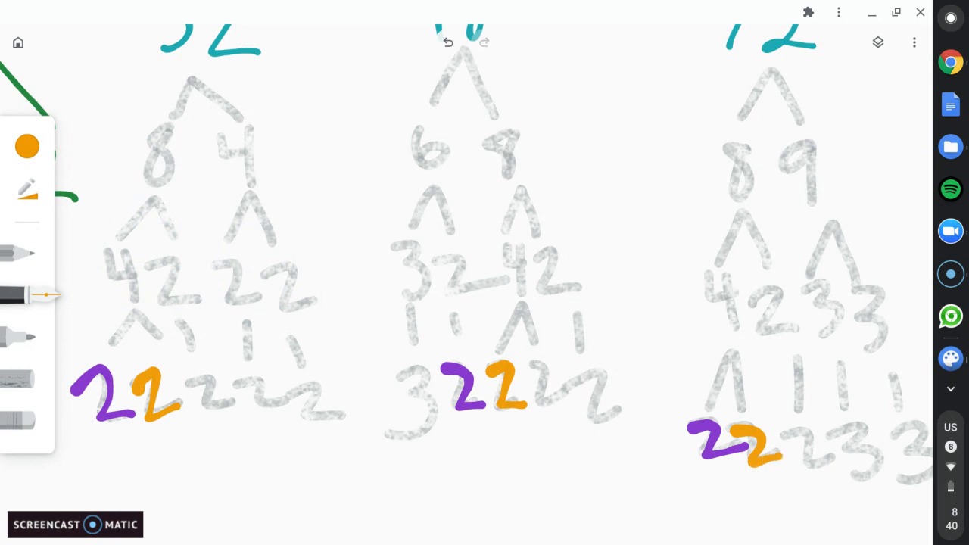
{"action": "left_click", "coordinate": [26, 147]}
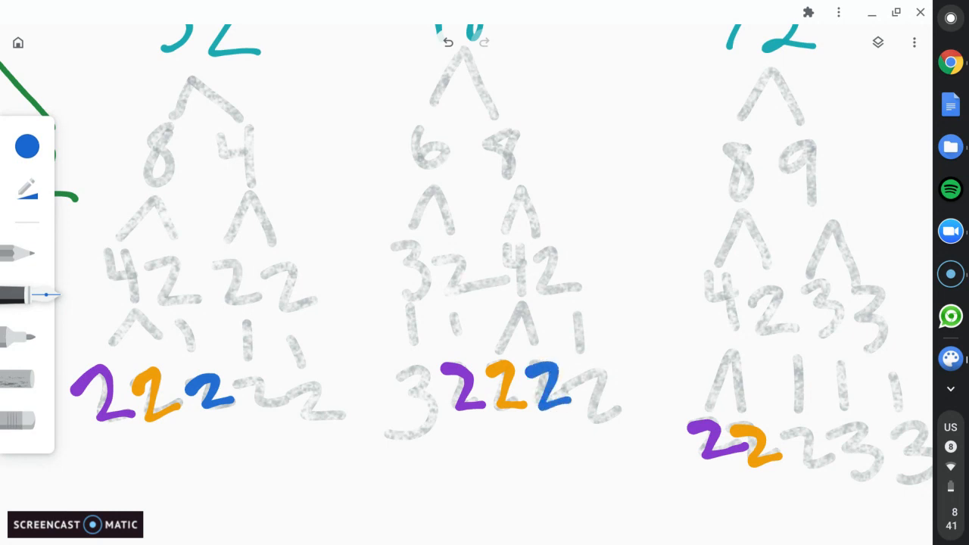
{"action": "left_click_drag", "start_coordinate": [795, 439], "coordinate": [833, 470]}
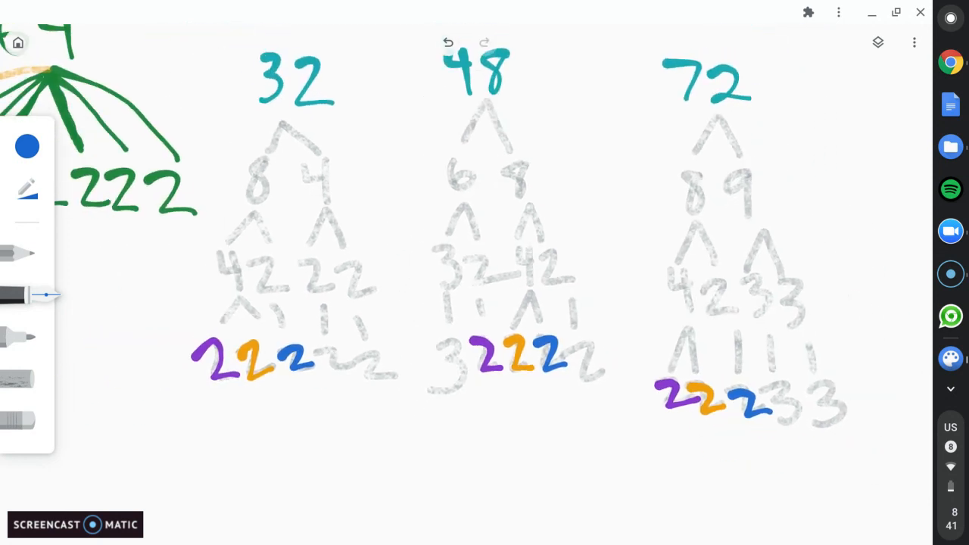
Step: Write 2×2×2 in blue below the trees and combine the first pair into 4
{"action": "left_click_drag", "start_coordinate": [162, 443], "coordinate": [205, 500]}
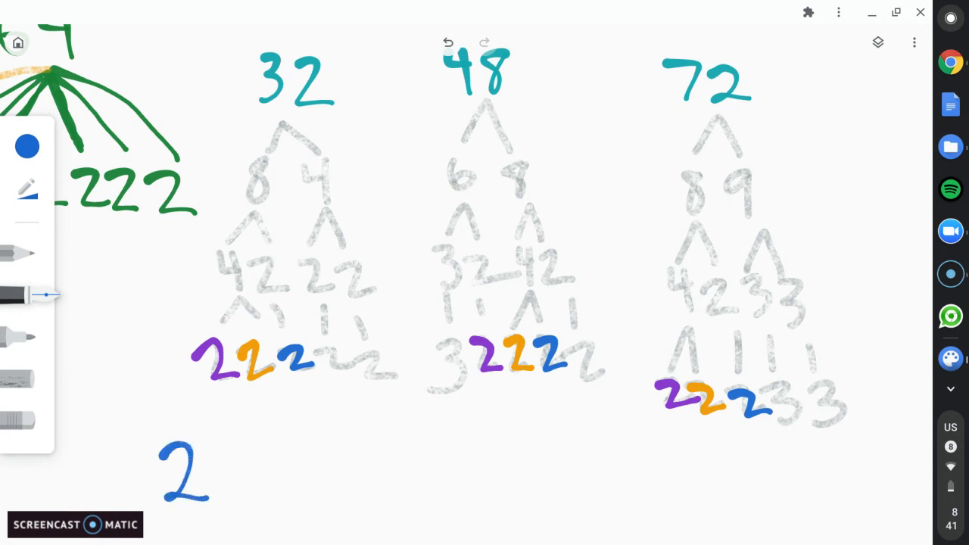
{"action": "left_click_drag", "start_coordinate": [212, 455], "coordinate": [243, 500]}
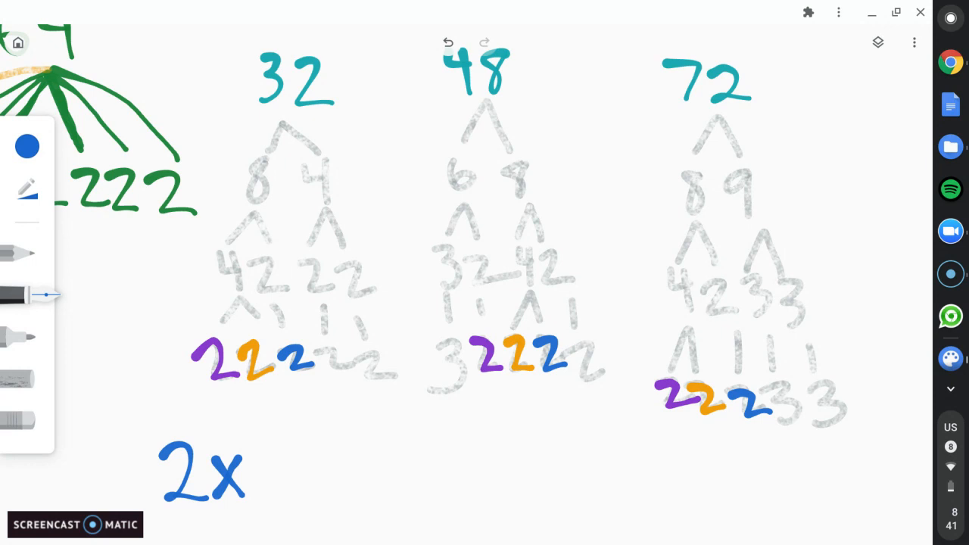
{"action": "left_click_drag", "start_coordinate": [261, 450], "coordinate": [284, 503]}
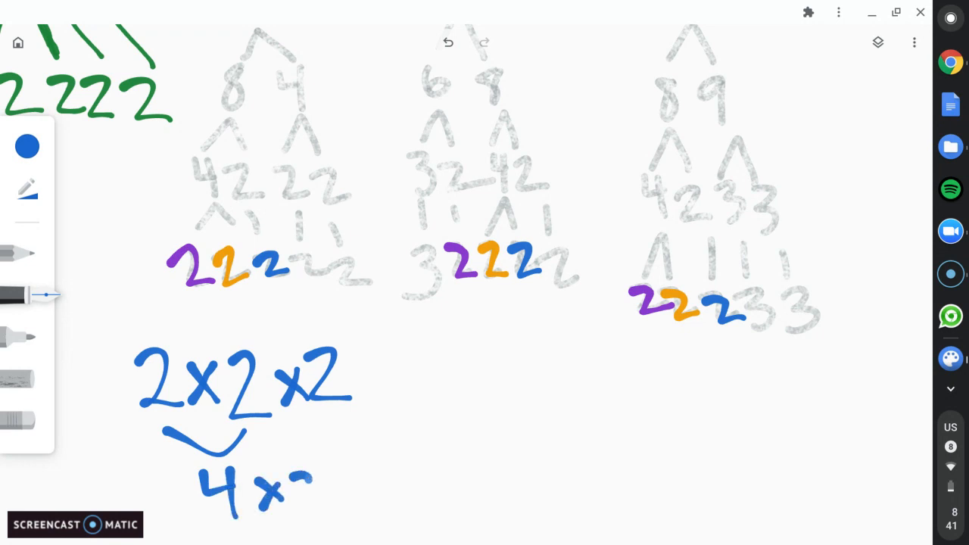
{"action": "left_click_drag", "start_coordinate": [287, 462], "coordinate": [455, 485]}
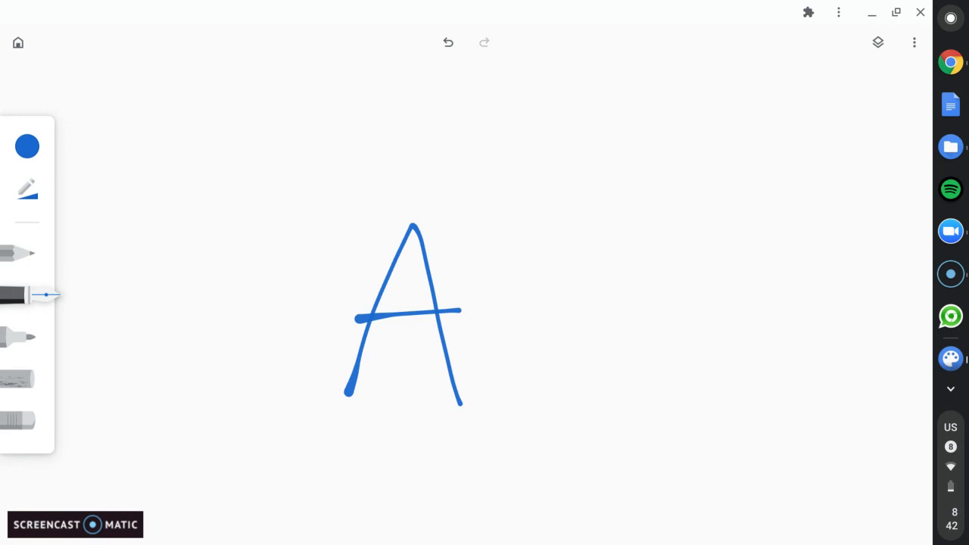
Step: Undo the dark green B and orange C, leaving a blank canvas with crayon selected
{"action": "left_click", "coordinate": [27, 145]}
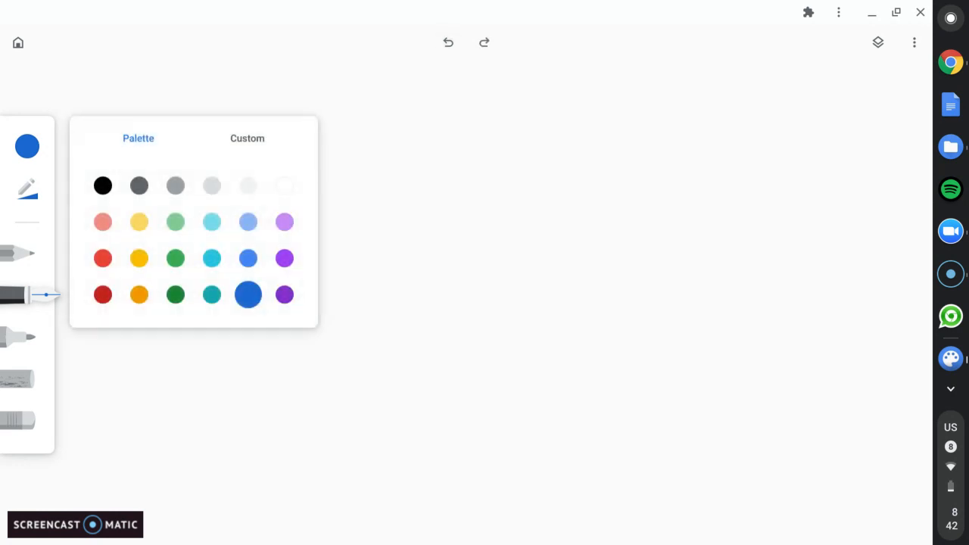
{"action": "left_click", "coordinate": [175, 294]}
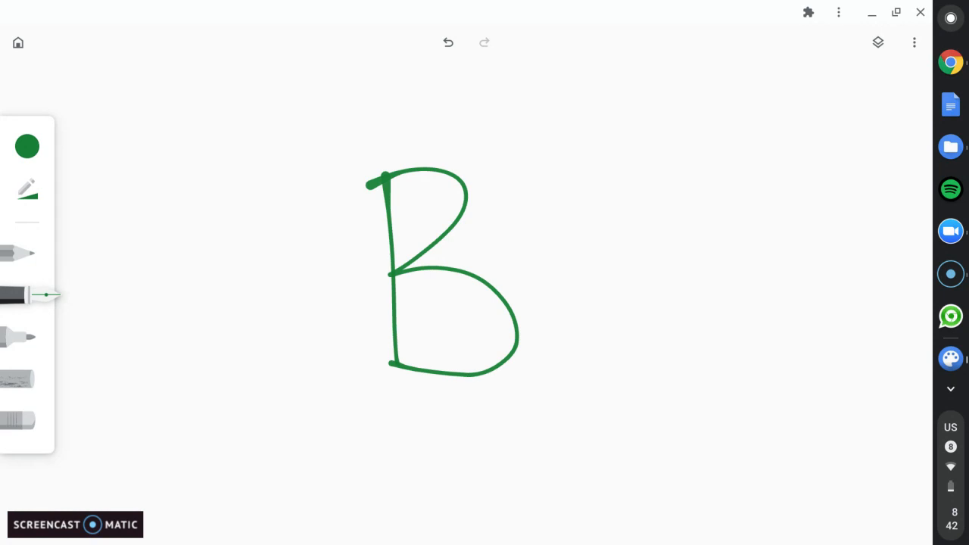
{"action": "left_click", "coordinate": [447, 42]}
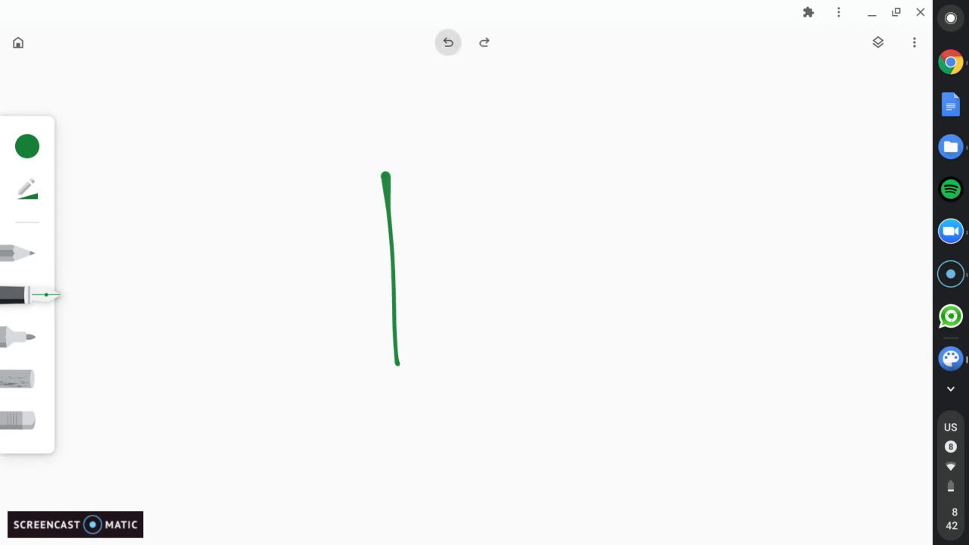
{"action": "left_click", "coordinate": [447, 42]}
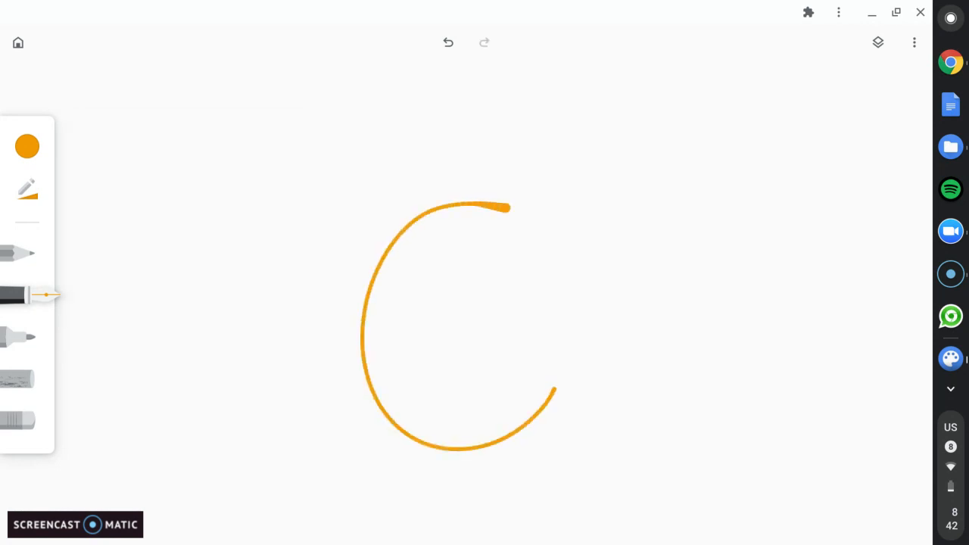
{"action": "left_click", "coordinate": [447, 43]}
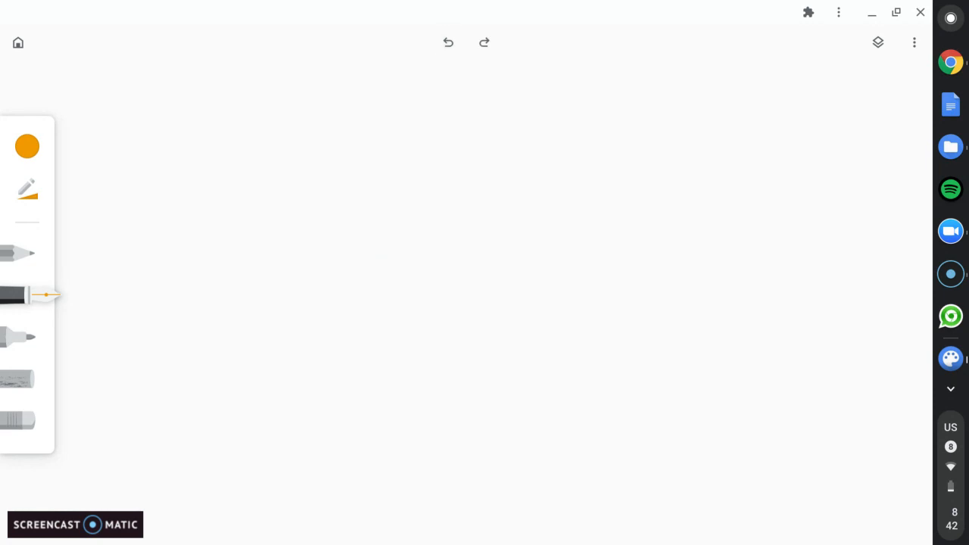
{"action": "left_click", "coordinate": [19, 379]}
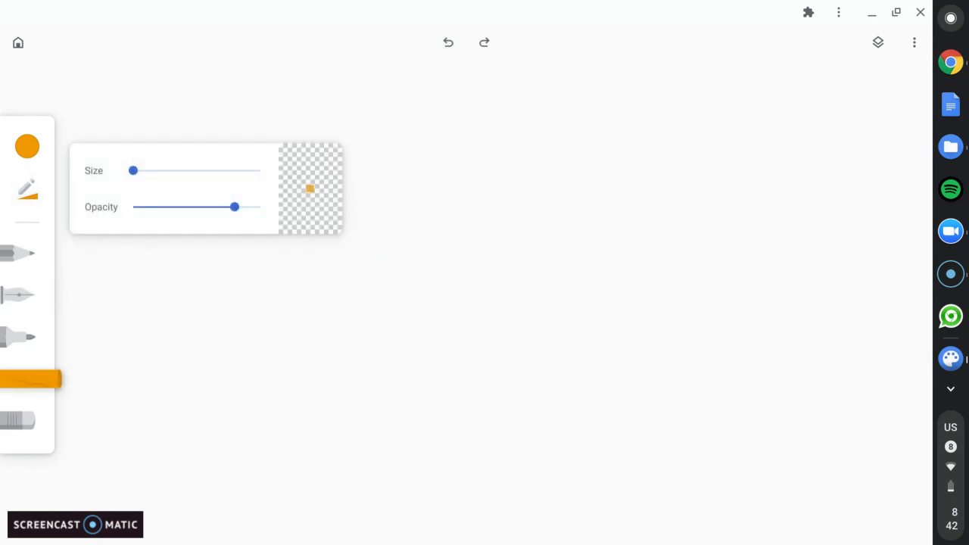
Step: Layer orange, red and blue crayon over the canvas, then write a green 'By'
{"action": "left_click_drag", "start_coordinate": [134, 171], "coordinate": [260, 170]}
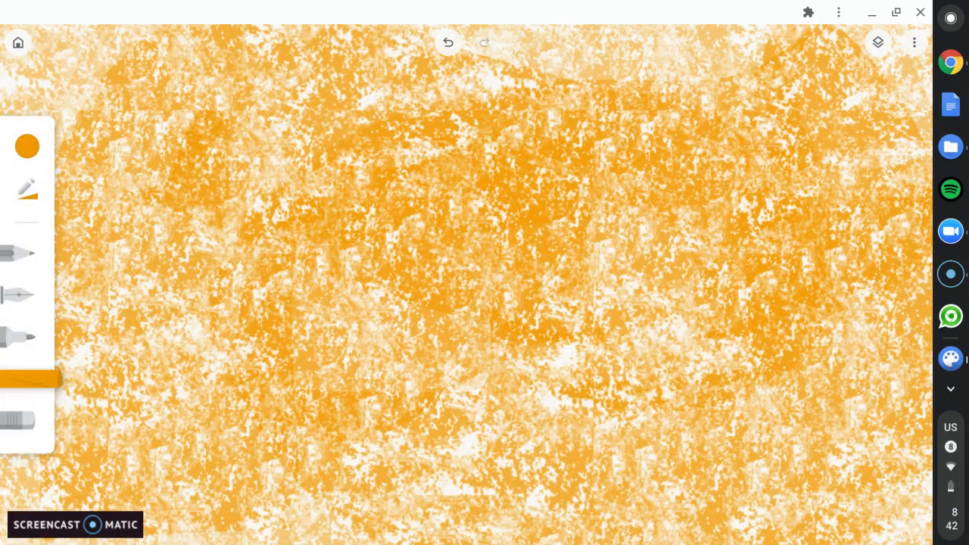
{"action": "left_click", "coordinate": [27, 146]}
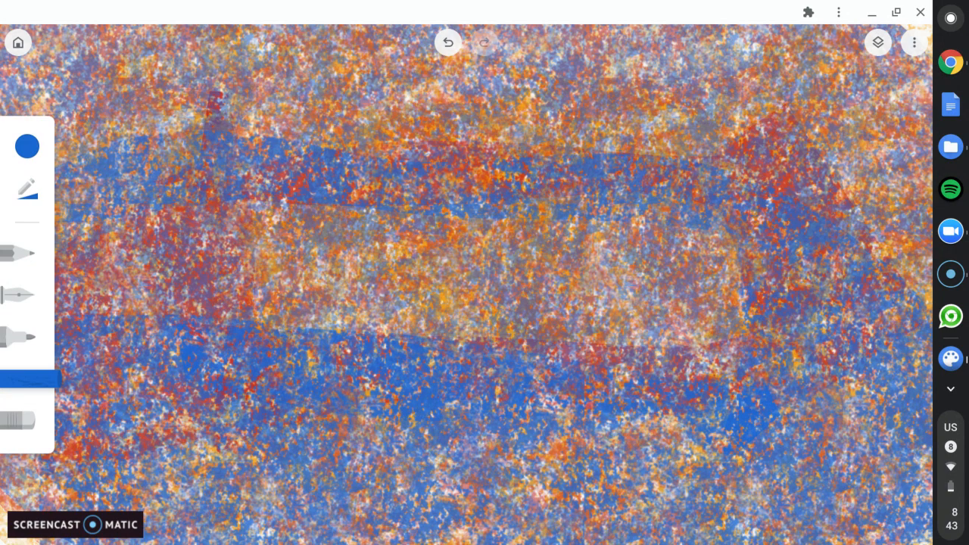
{"action": "left_click", "coordinate": [27, 294]}
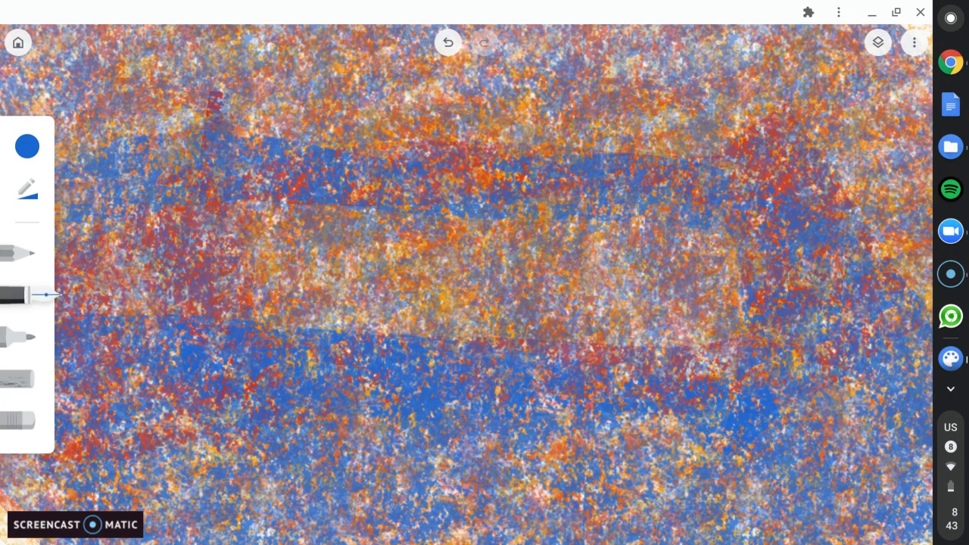
{"action": "left_click", "coordinate": [27, 146]}
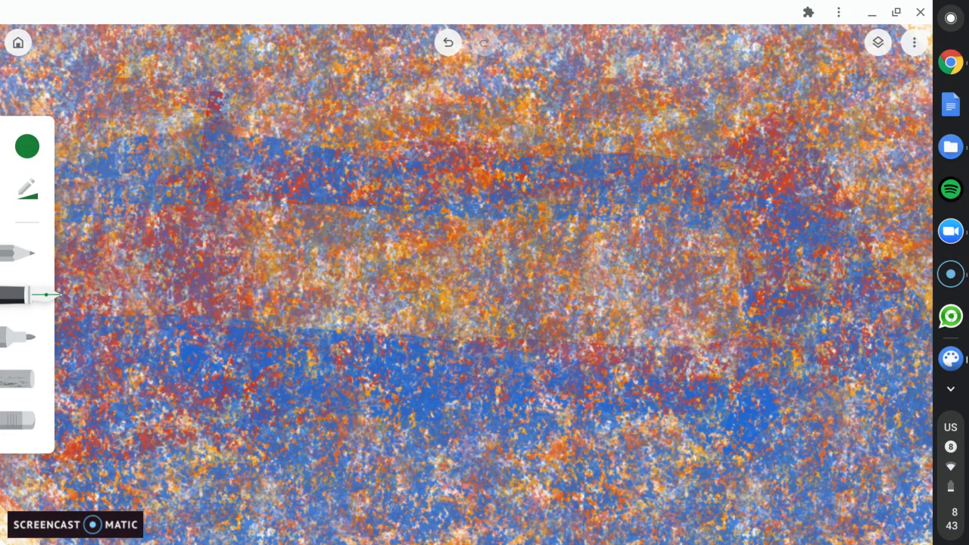
{"action": "left_click_drag", "start_coordinate": [227, 227], "coordinate": [378, 386]}
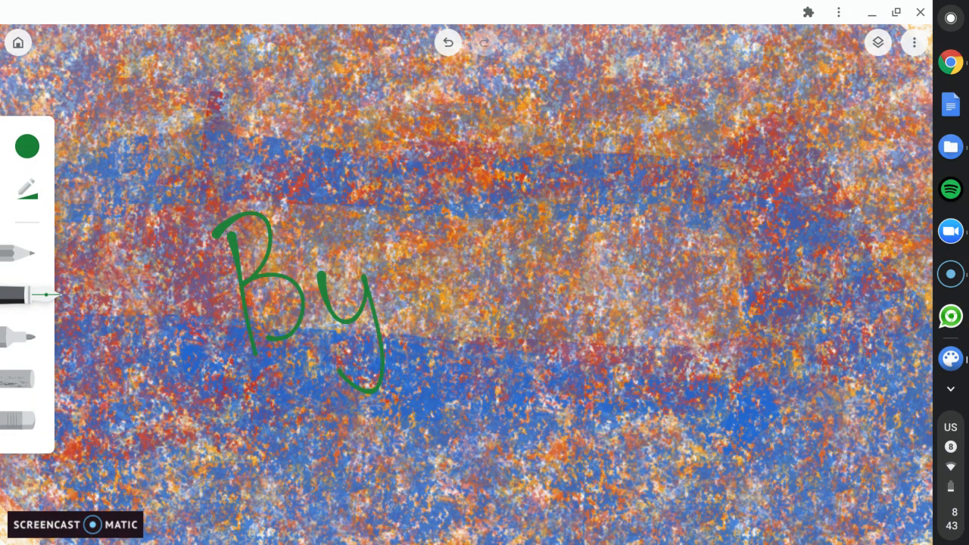